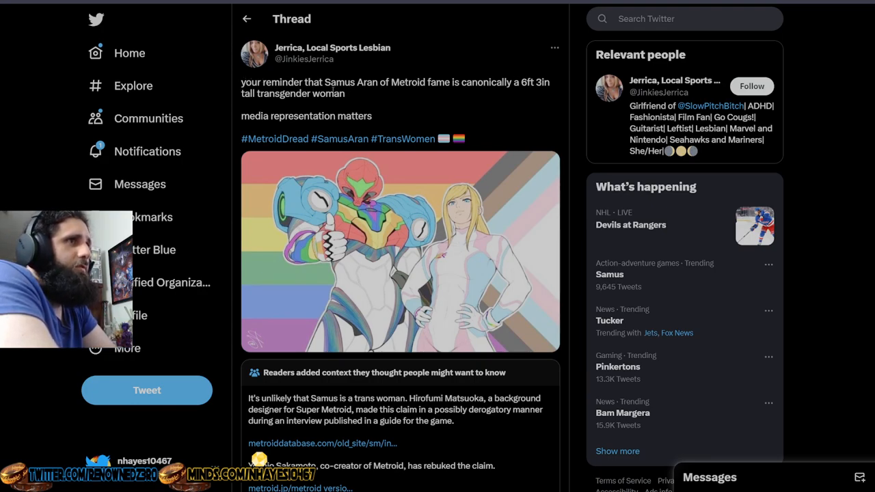
pyautogui.moveTo(410, 107)
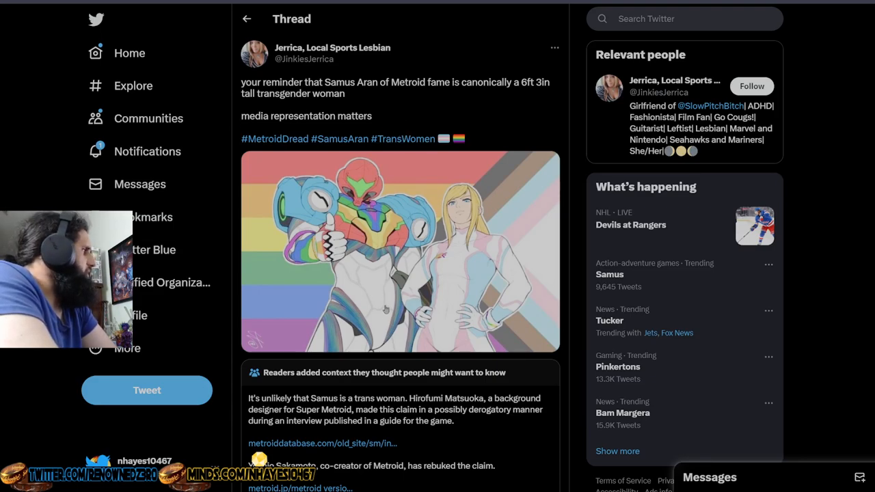
# Scroll past the tweet's artwork to read the context note disputing that Samus is trans
pyautogui.scroll(-3)
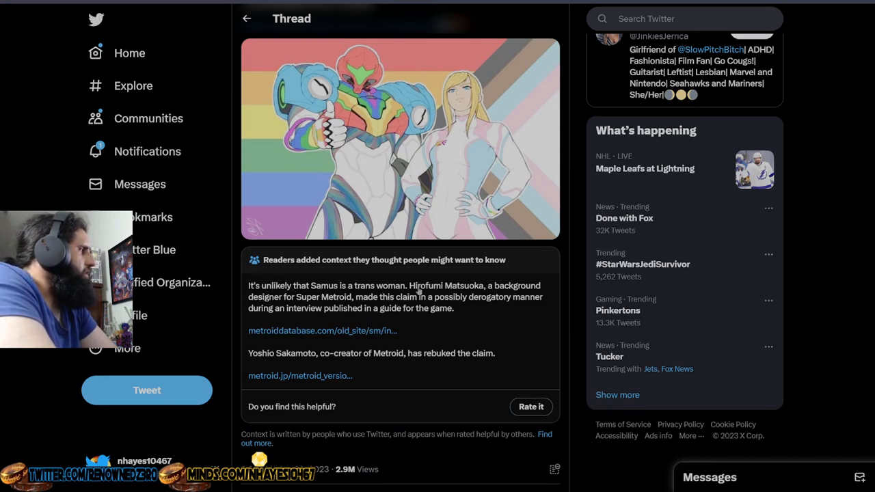
pyautogui.moveTo(501, 292)
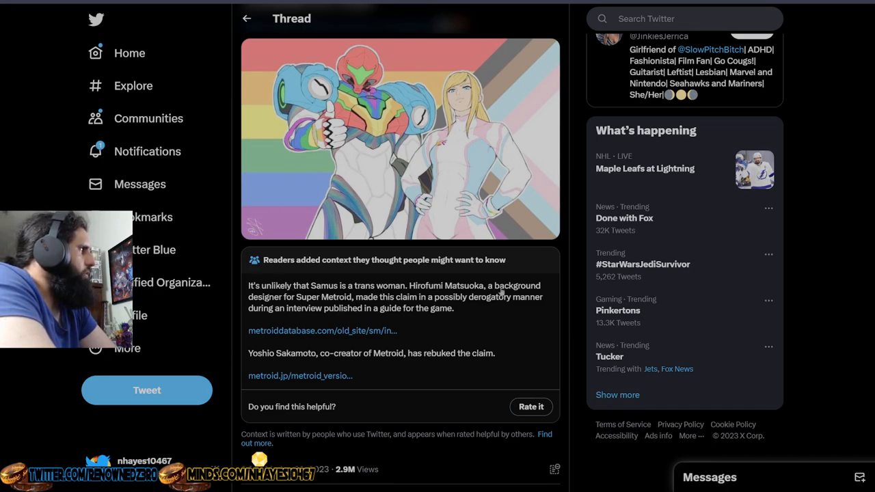
pyautogui.moveTo(387, 308)
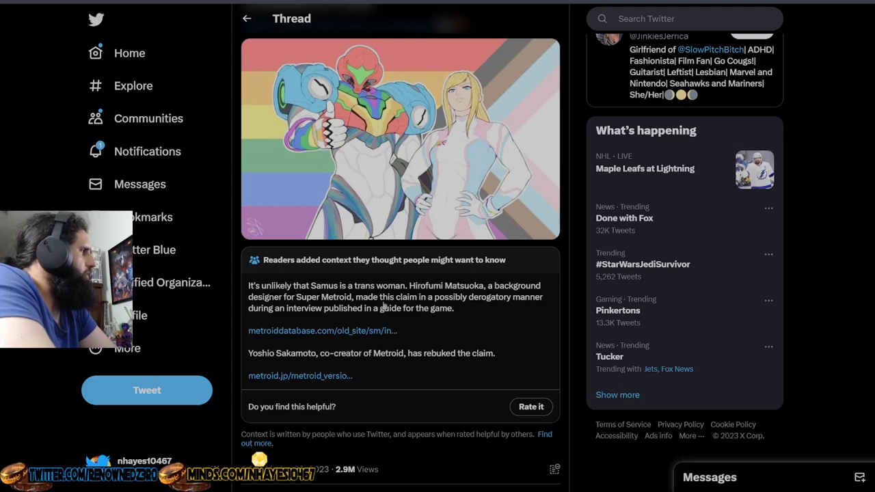
pyautogui.moveTo(510, 306)
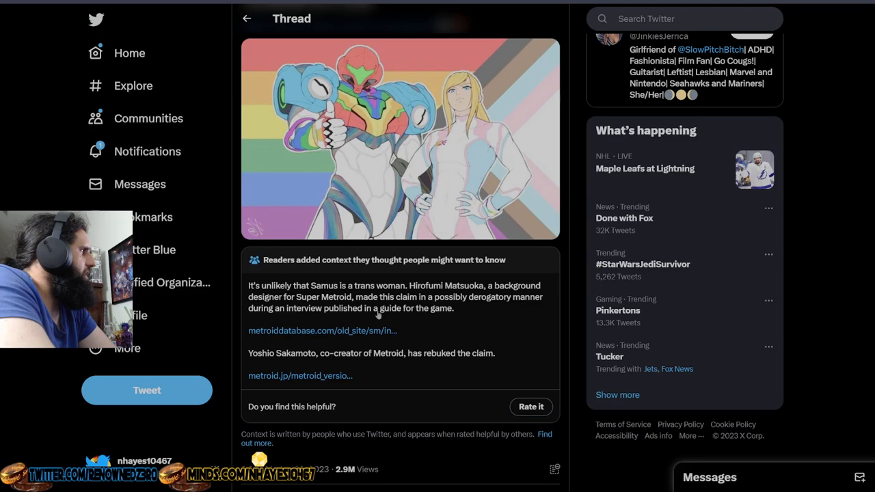
pyautogui.moveTo(290, 359)
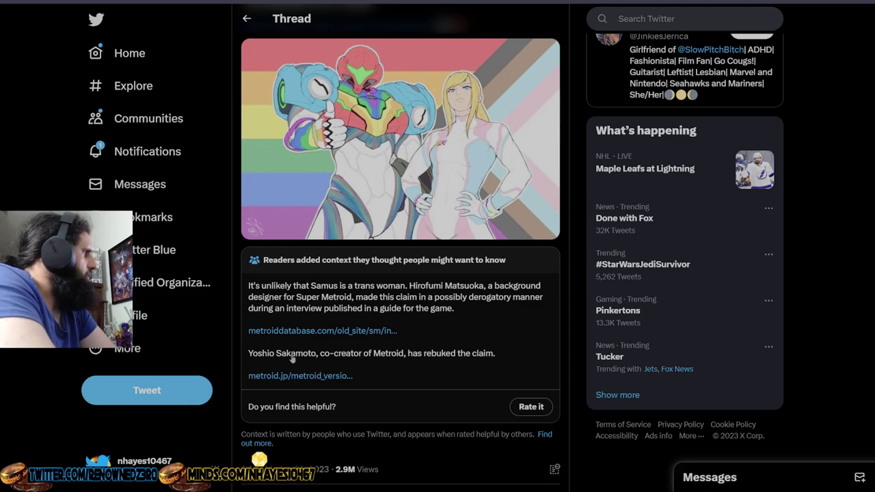
pyautogui.moveTo(399, 367)
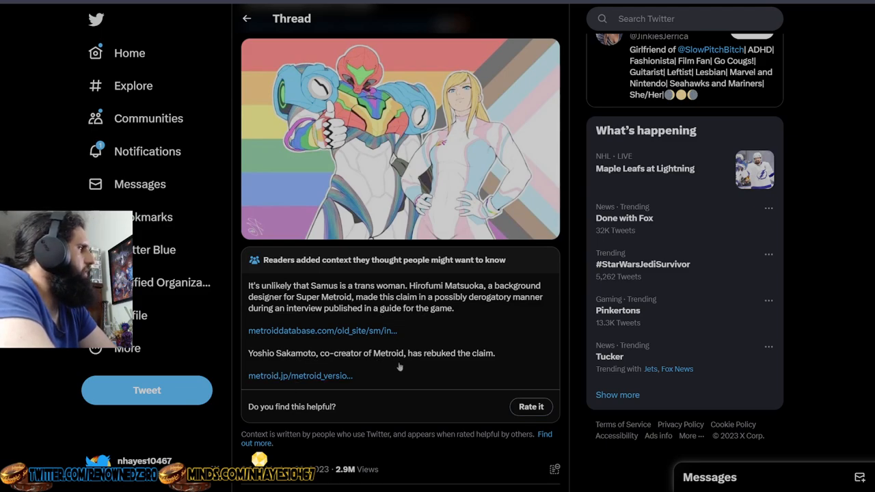
pyautogui.moveTo(489, 362)
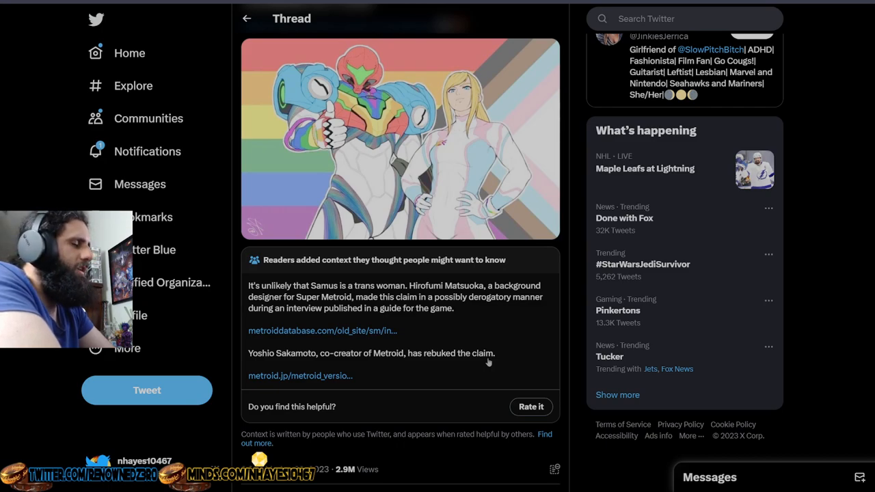
# Scroll to the author's follow-up citing the 1994 Super Metroid strategy guide and its screenshot
pyautogui.scroll(-3)
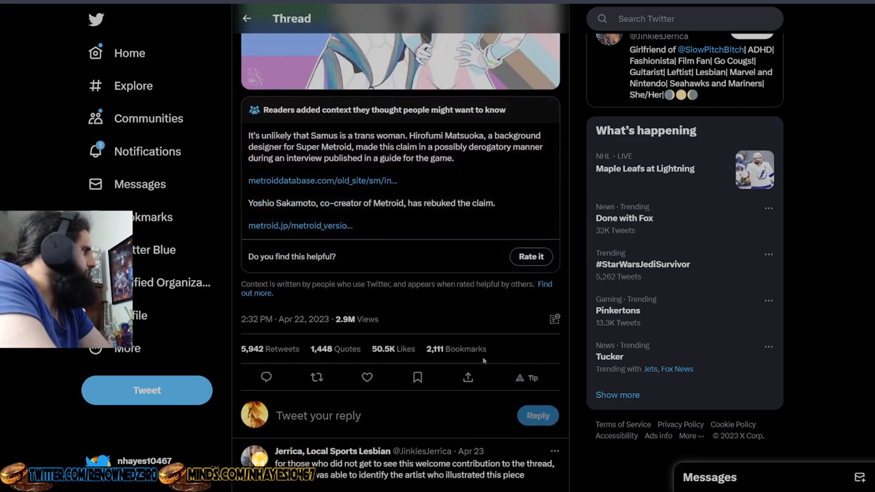
pyautogui.scroll(-3)
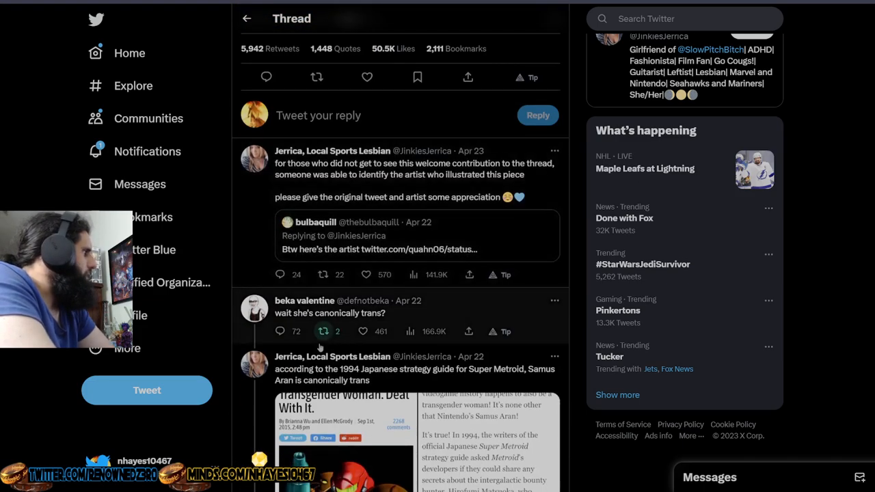
pyautogui.scroll(-3)
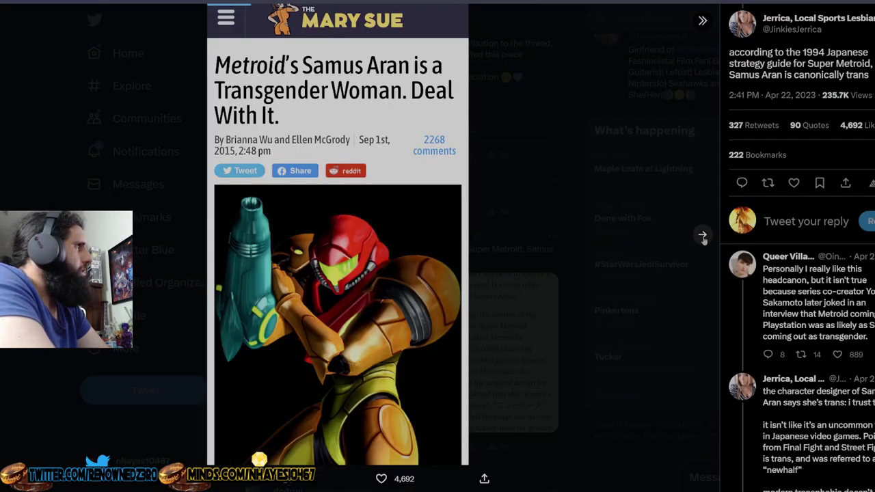
pyautogui.scroll(-3)
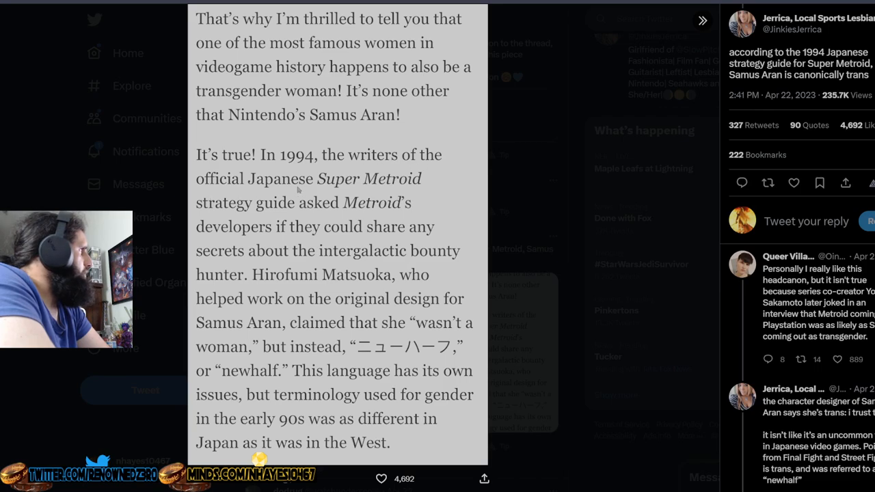
pyautogui.moveTo(398, 215)
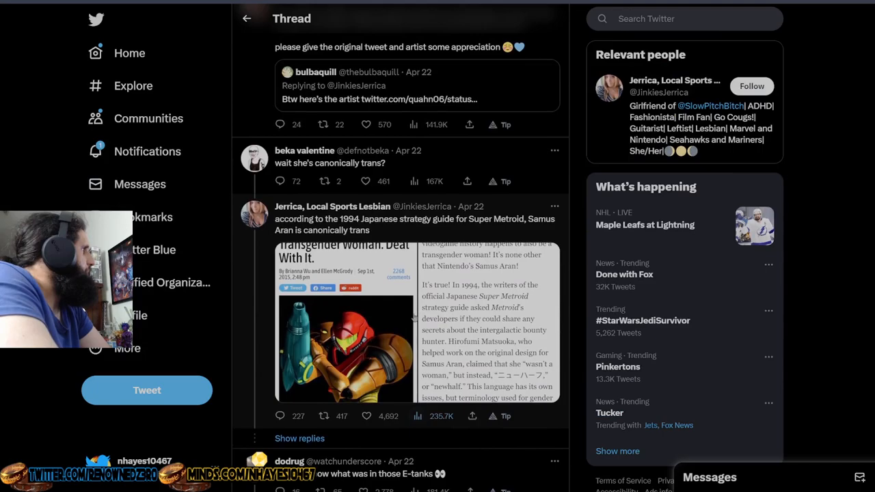
# Scroll through more replies down to the reply hidden by the tweet author
pyautogui.scroll(-3)
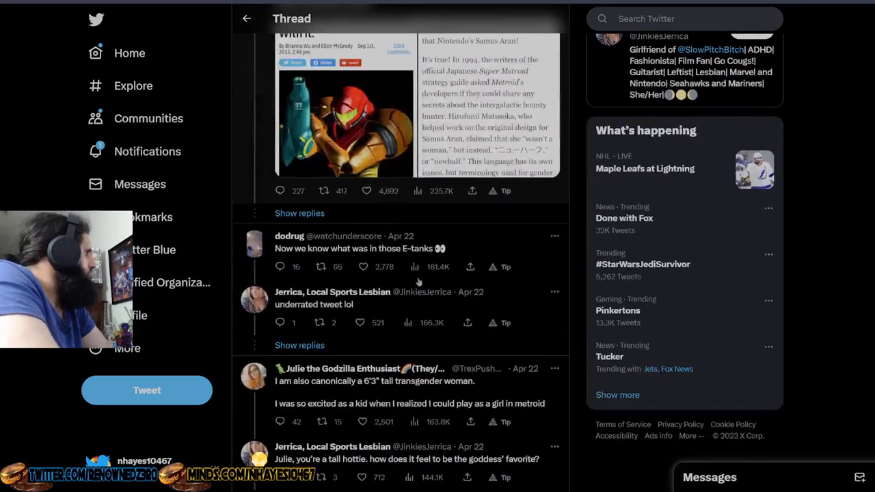
pyautogui.scroll(-3)
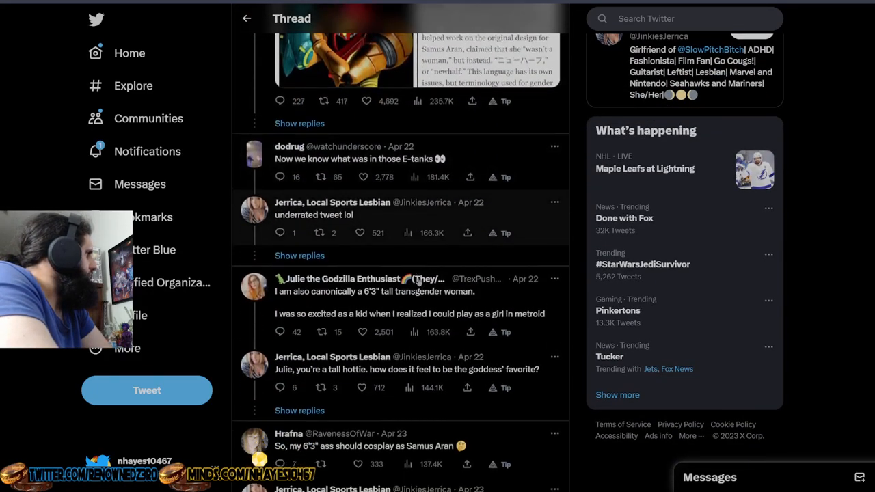
pyautogui.scroll(-3)
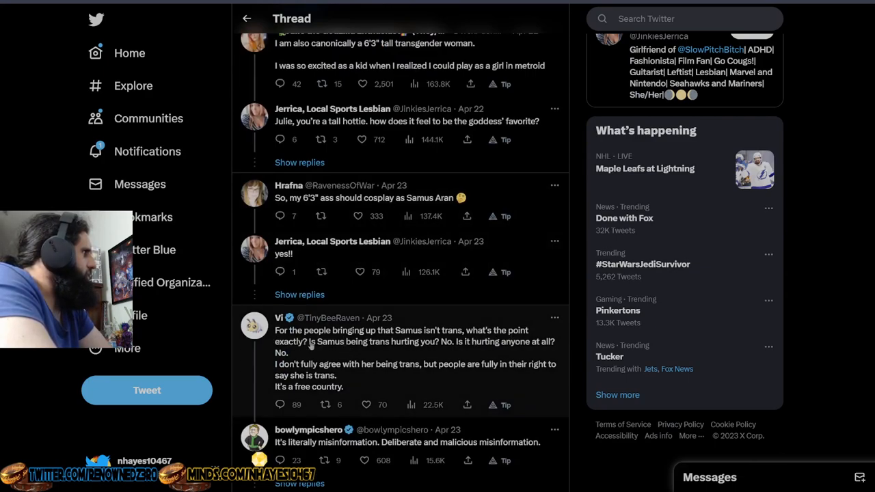
pyautogui.moveTo(425, 345)
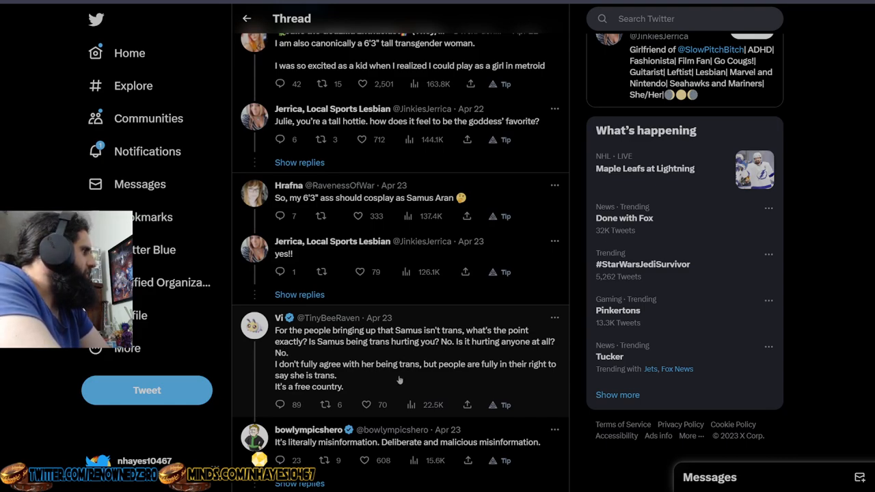
pyautogui.scroll(-3)
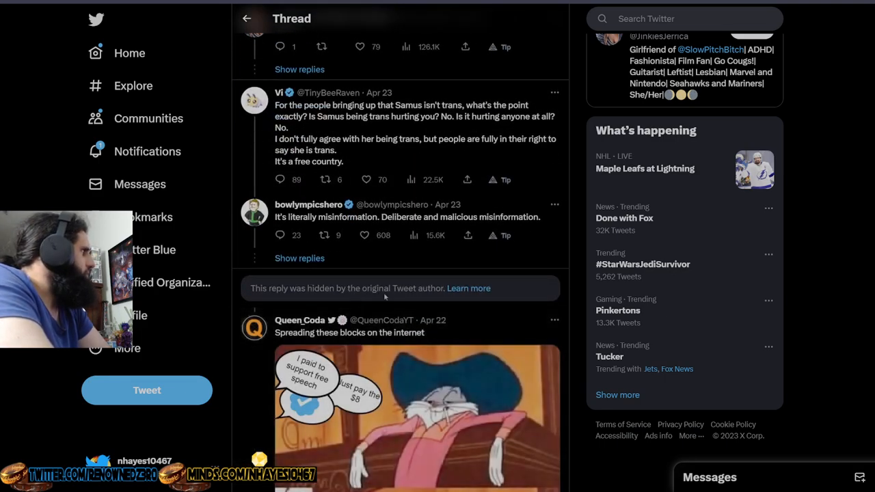
# Scroll past hidden-reply notices to replies saying Community Notes wins and the claim is untrue
pyautogui.scroll(-3)
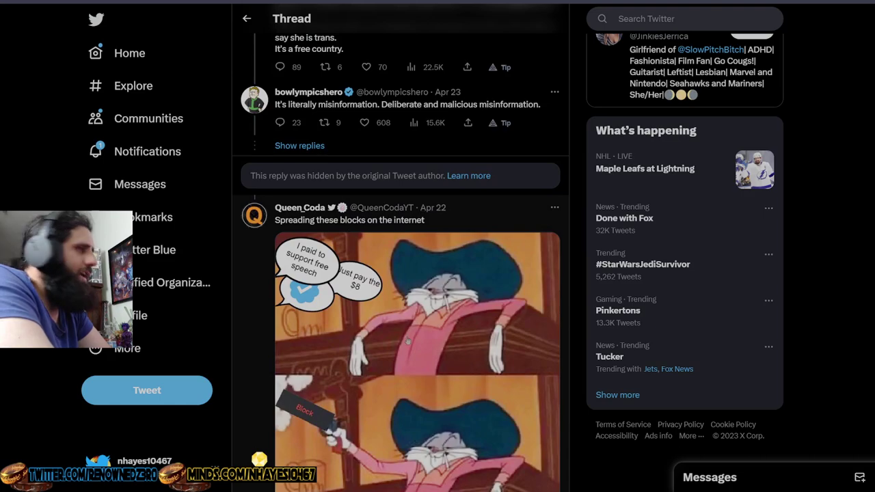
pyautogui.scroll(-3)
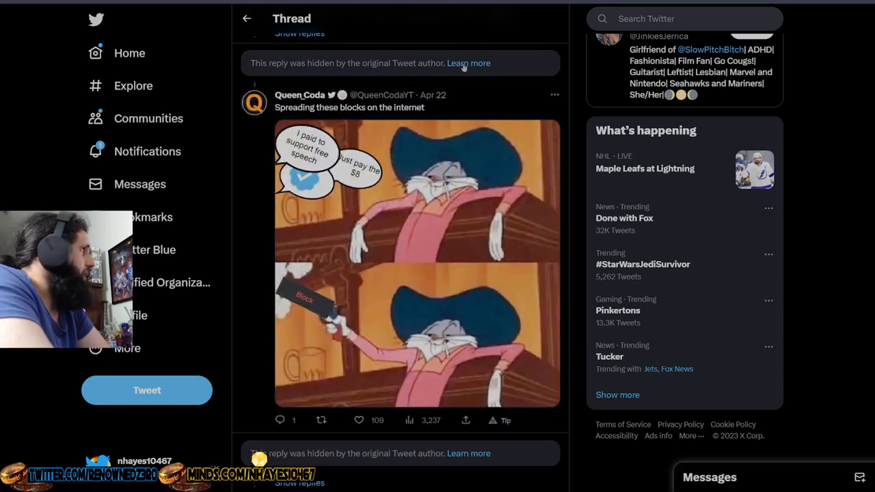
pyautogui.scroll(-3)
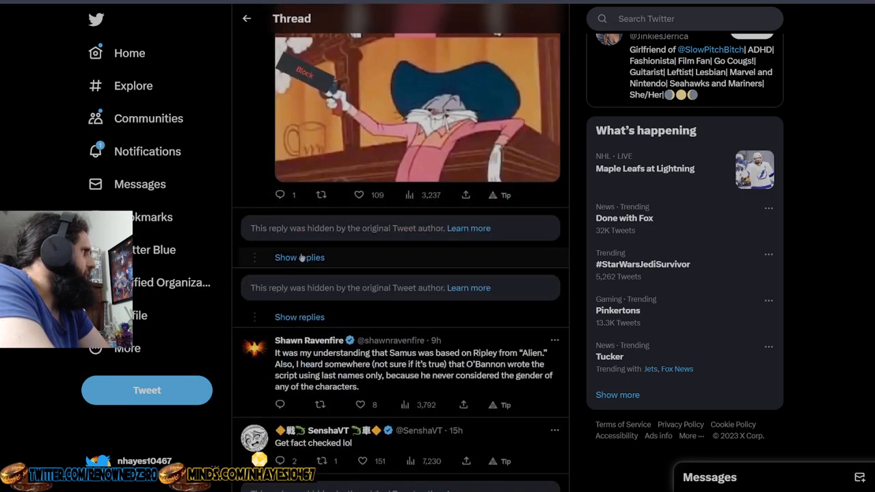
pyautogui.scroll(-3)
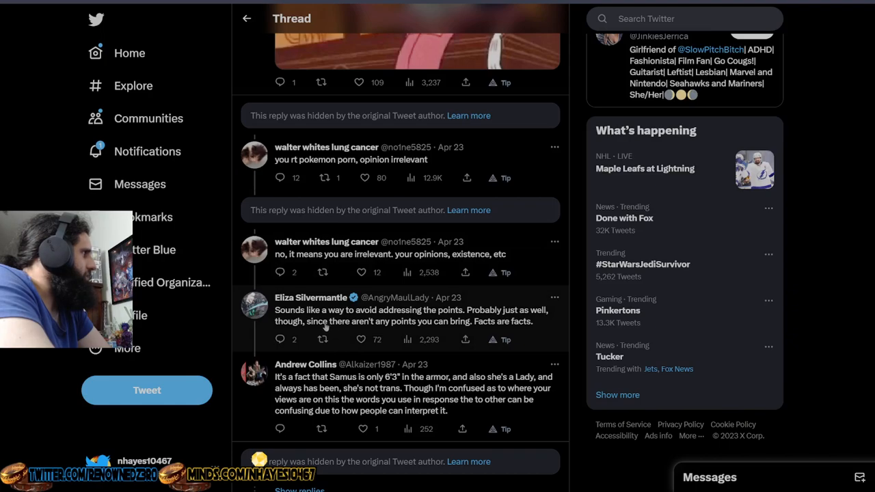
pyautogui.moveTo(382, 314)
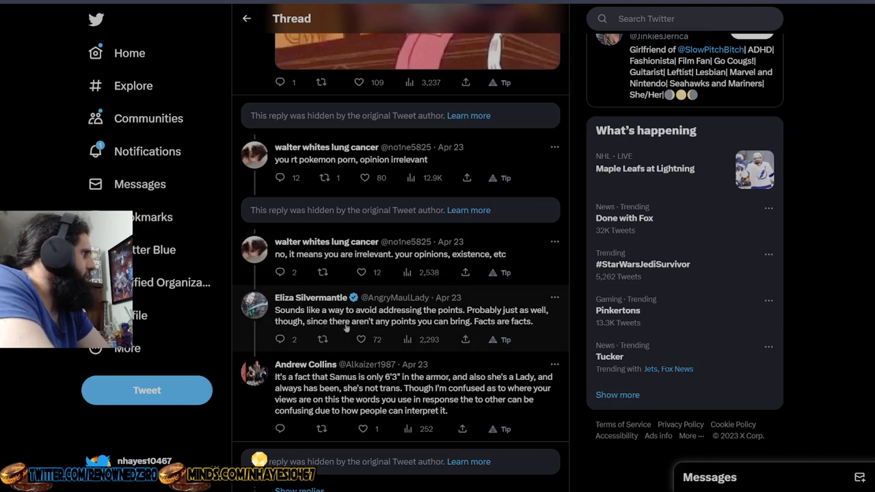
pyautogui.moveTo(305, 364)
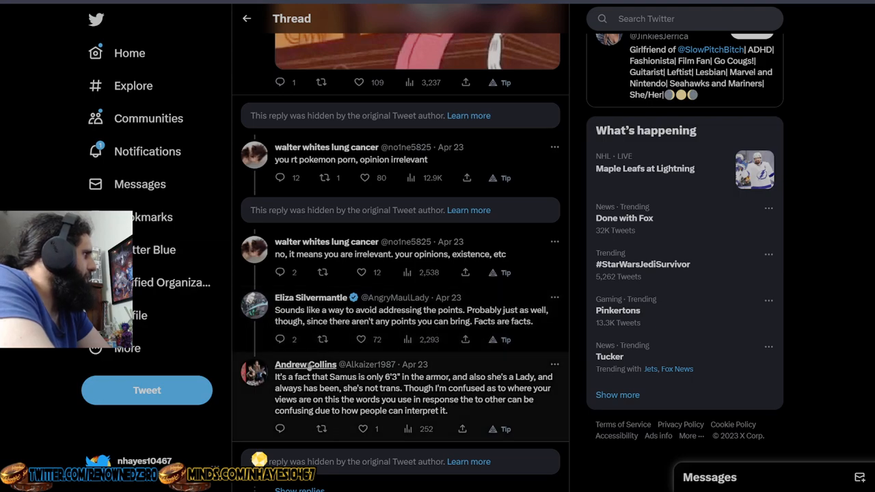
pyautogui.scroll(-3)
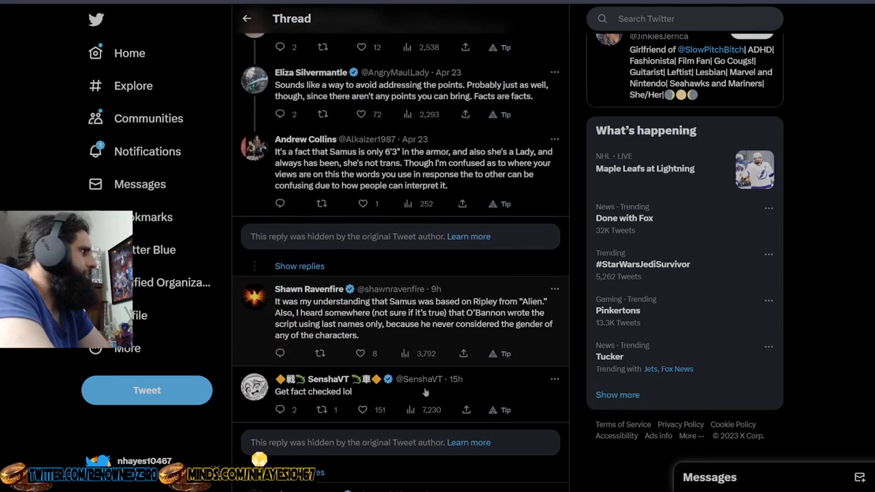
pyautogui.scroll(-3)
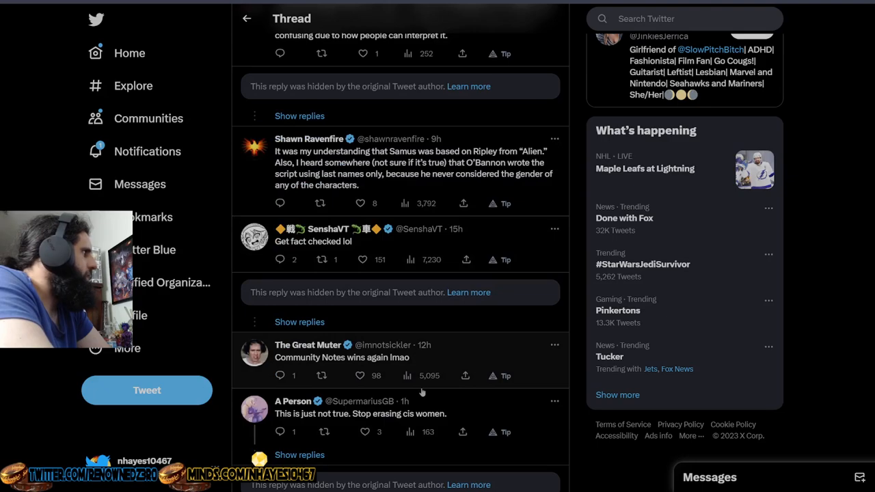
pyautogui.scroll(-3)
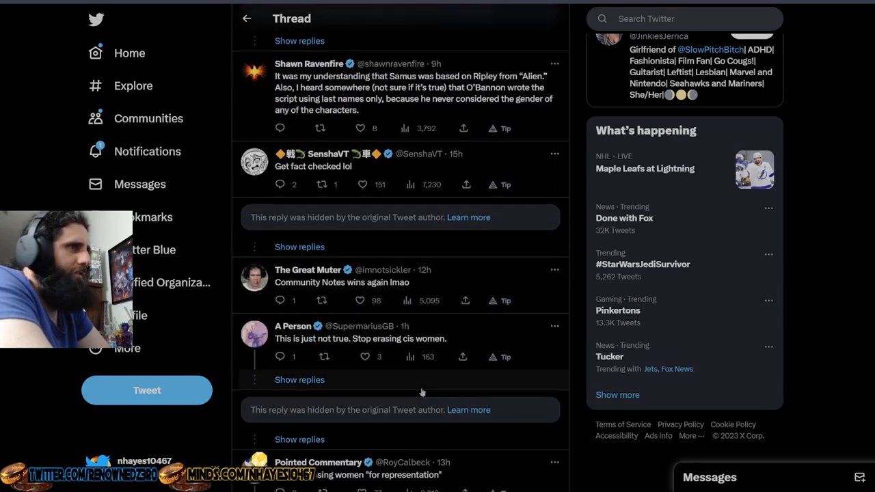
pyautogui.scroll(-3)
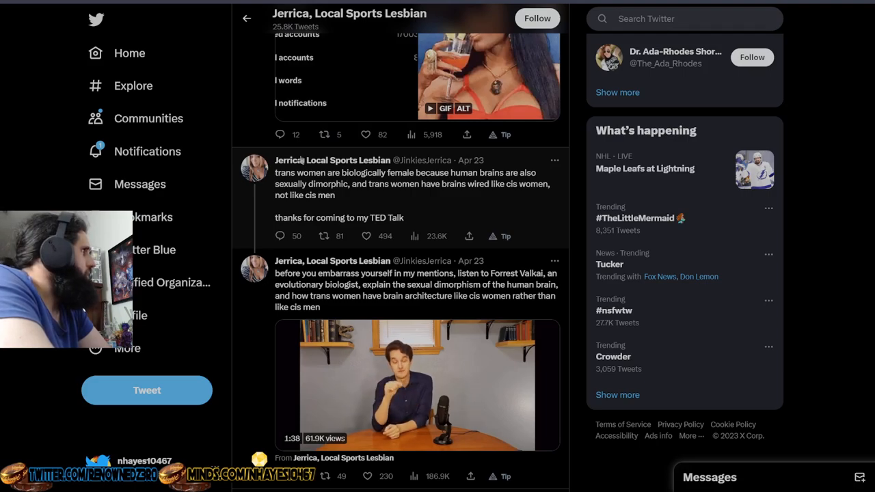
pyautogui.moveTo(332, 160)
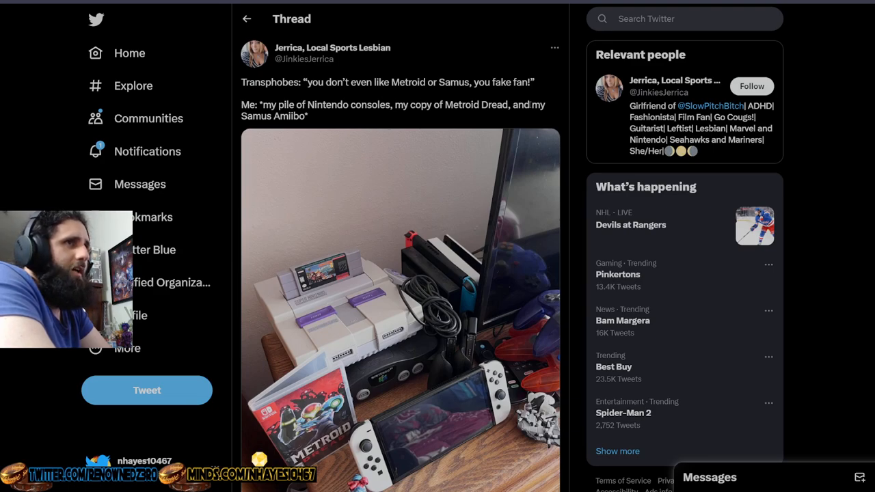
pyautogui.moveTo(344, 125)
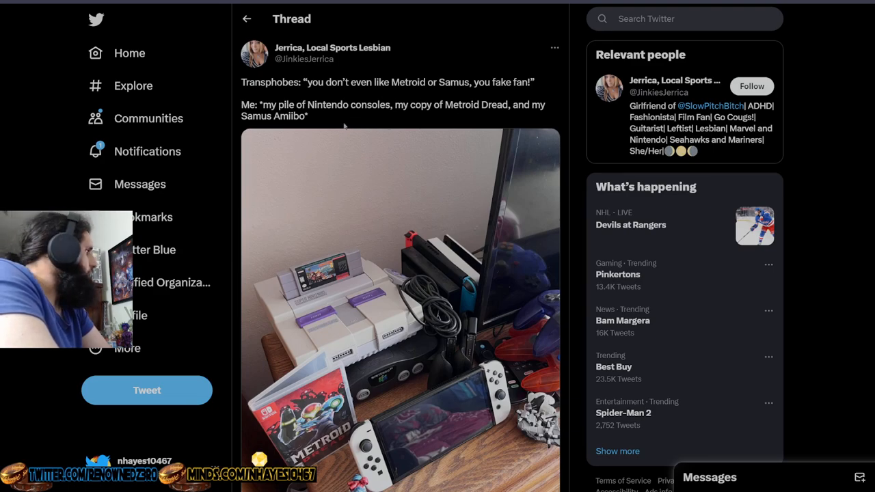
pyautogui.scroll(-3)
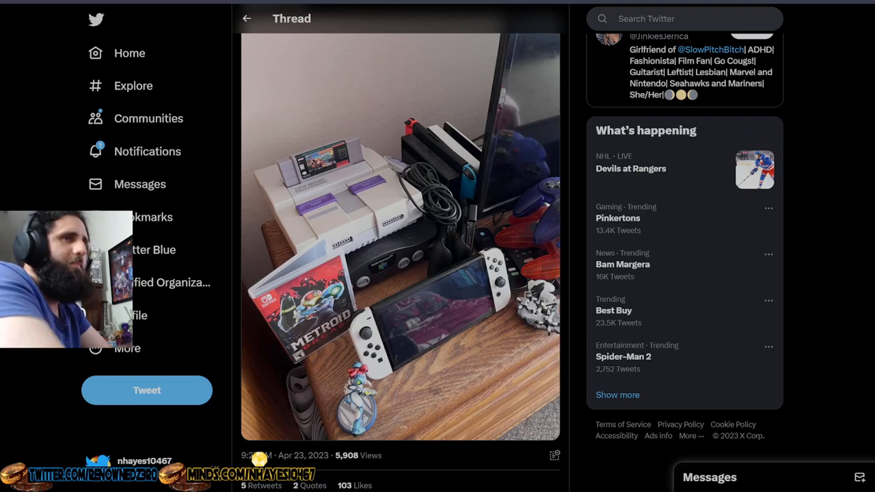
pyautogui.scroll(3)
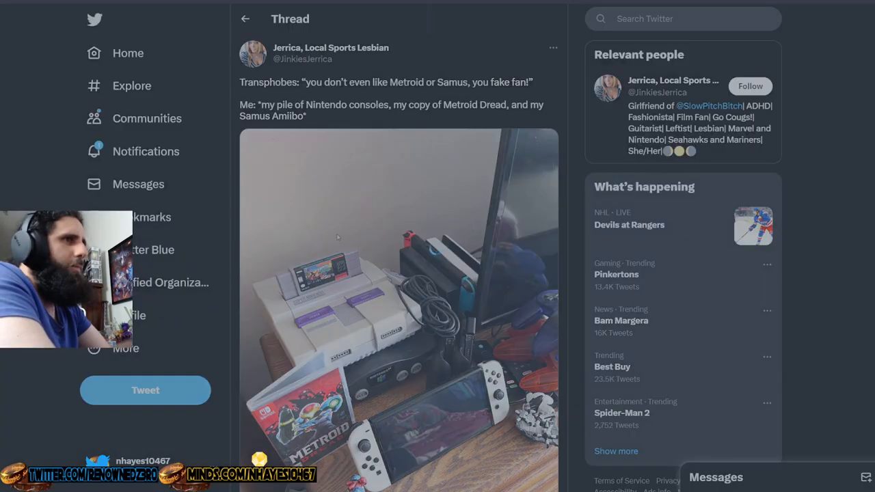
pyautogui.click(399, 308)
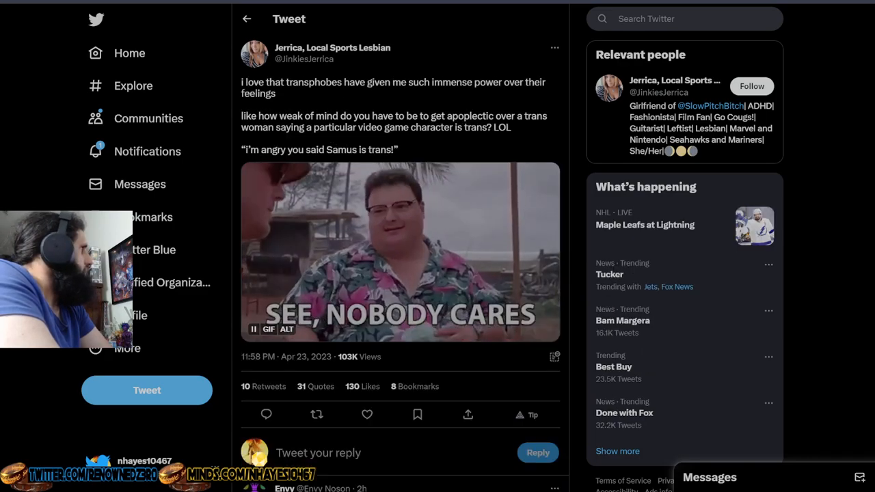
# Scroll down to the original Samus thread's replies and hidden-reply notices
pyautogui.scroll(-3)
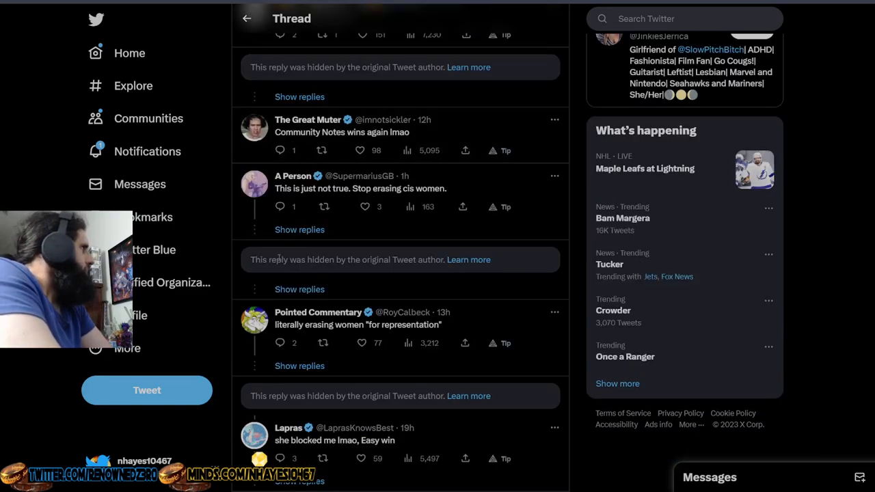
pyautogui.scroll(-3)
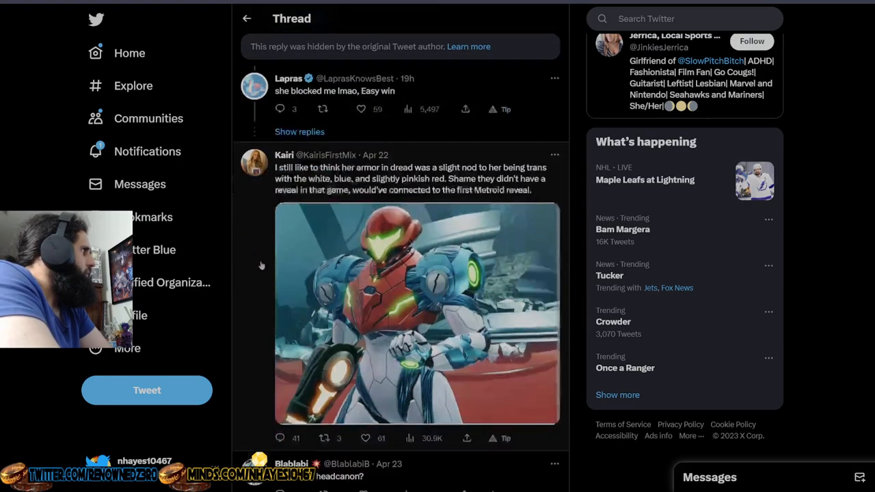
pyautogui.scroll(-3)
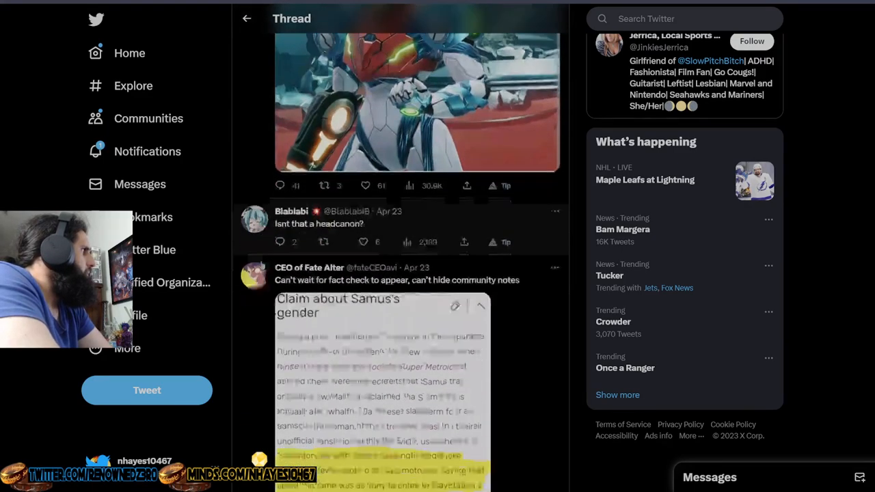
pyautogui.scroll(-3)
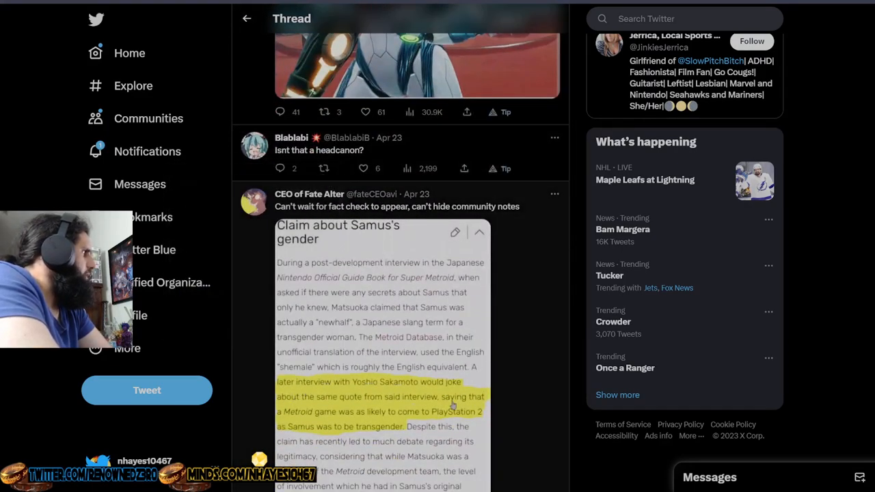
pyautogui.moveTo(369, 388)
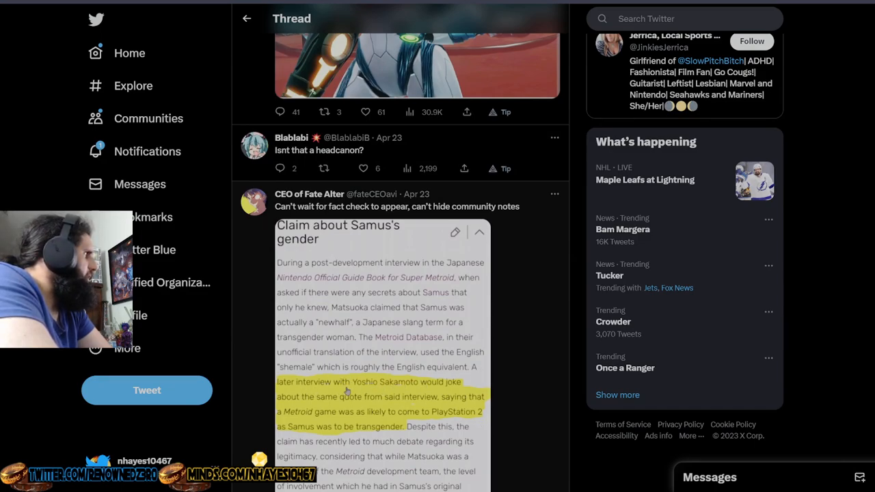
pyautogui.moveTo(420, 392)
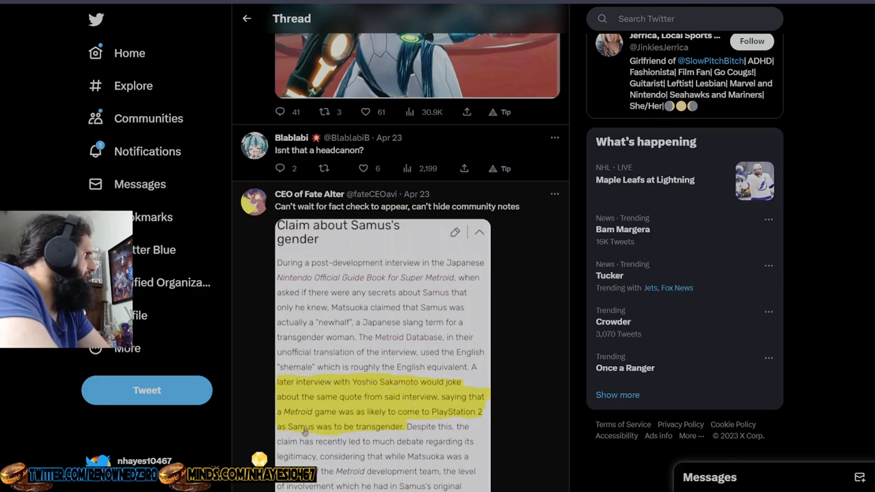
pyautogui.scroll(-3)
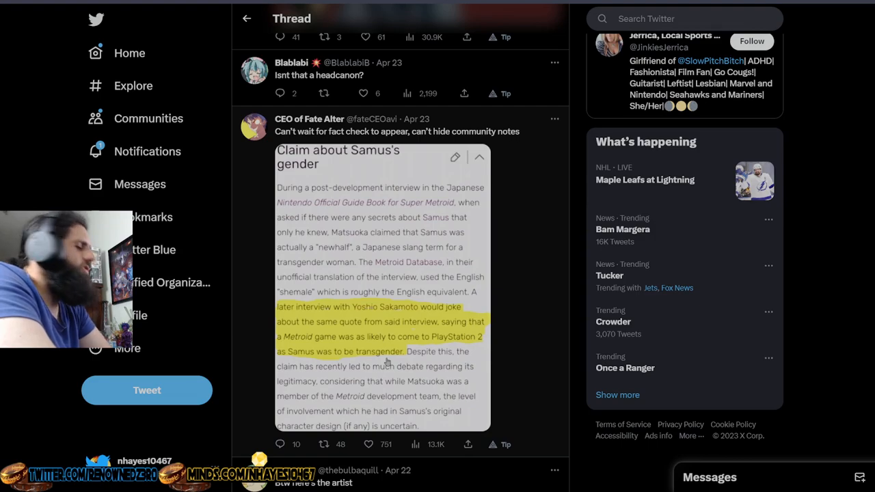
pyautogui.scroll(-3)
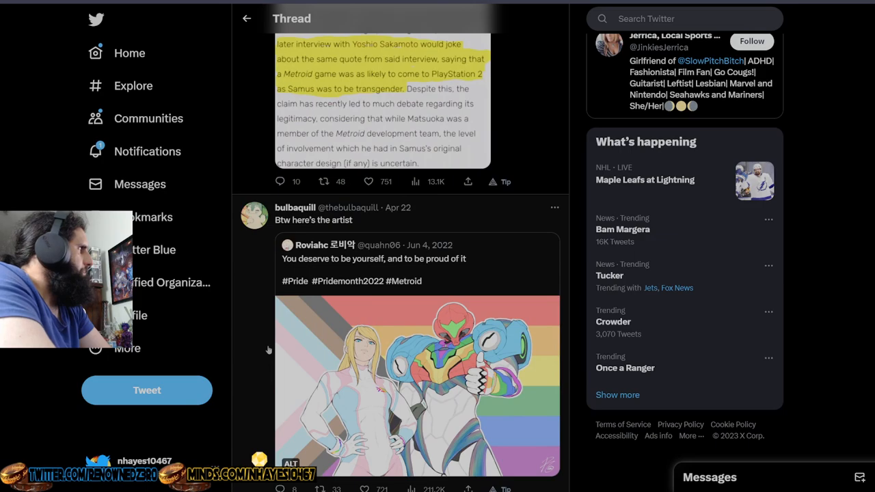
pyautogui.scroll(-3)
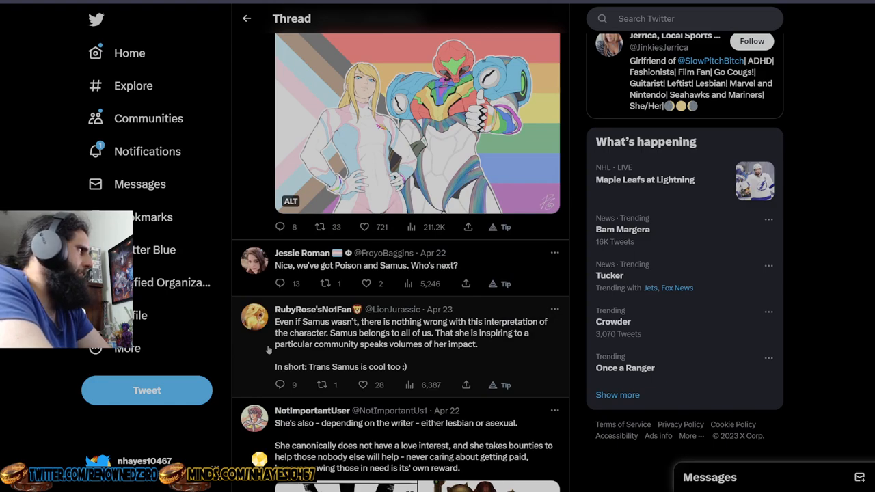
pyautogui.scroll(-3)
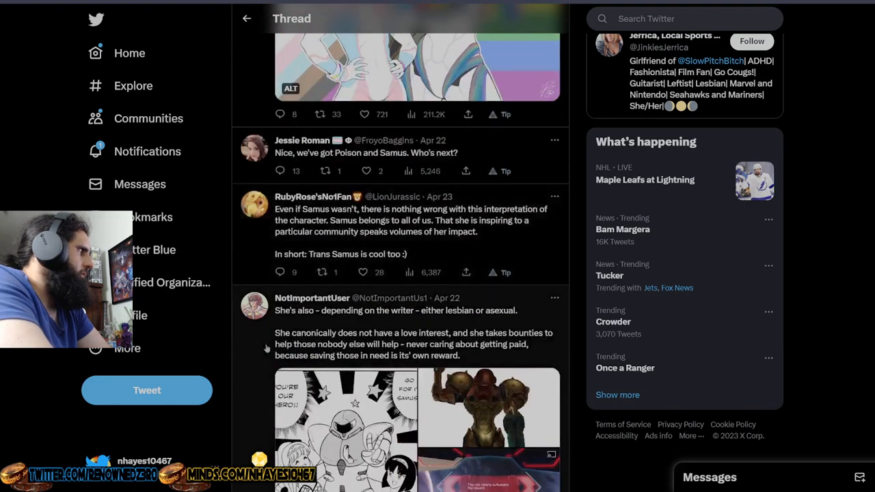
pyautogui.scroll(-3)
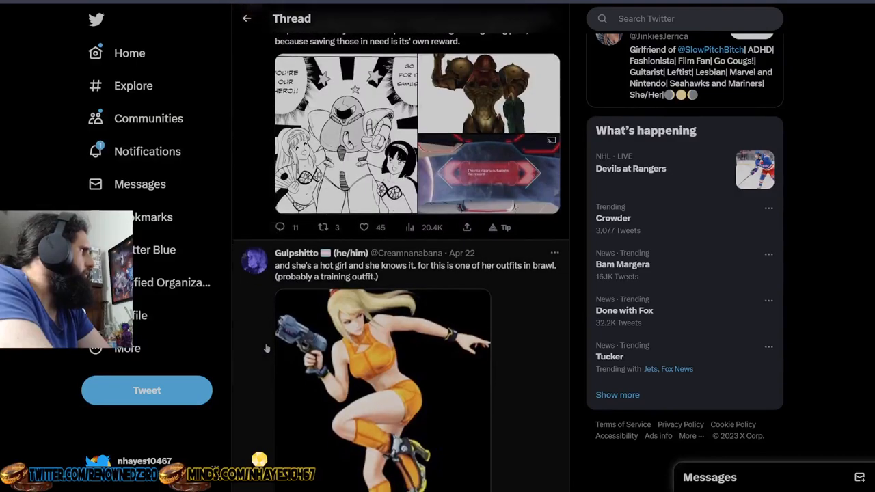
pyautogui.scroll(-3)
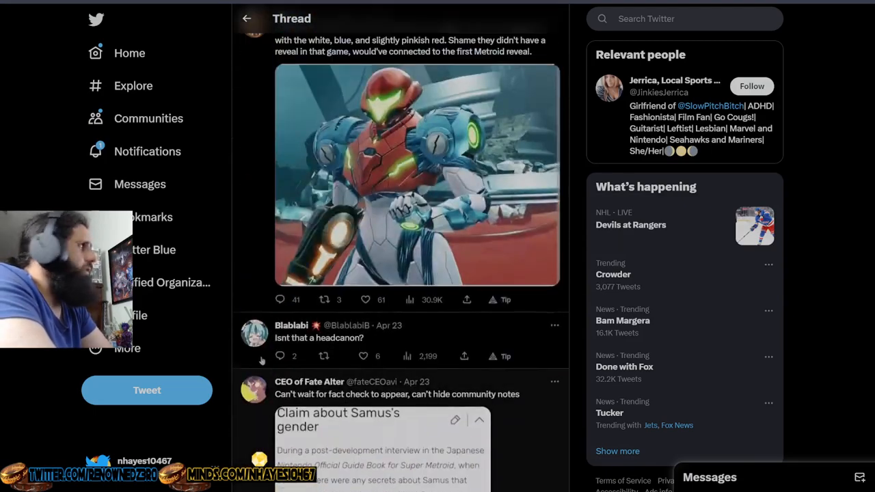
pyautogui.scroll(-3)
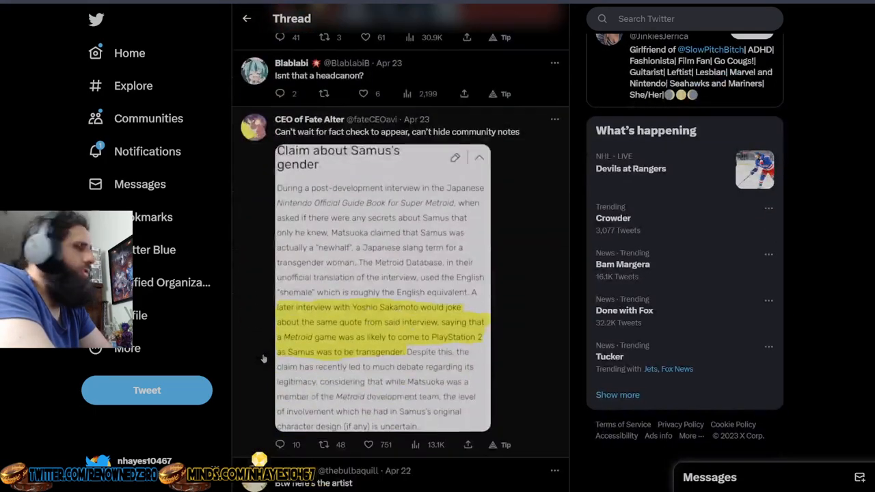
pyautogui.scroll(-3)
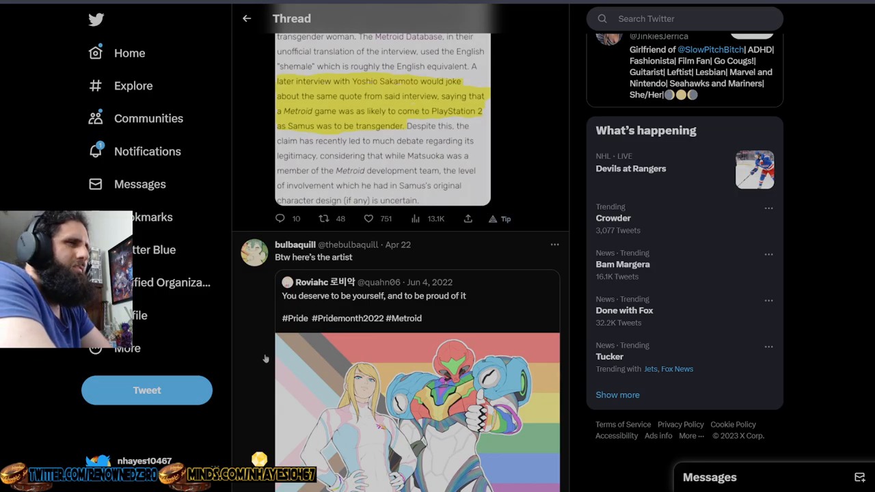
pyautogui.scroll(-3)
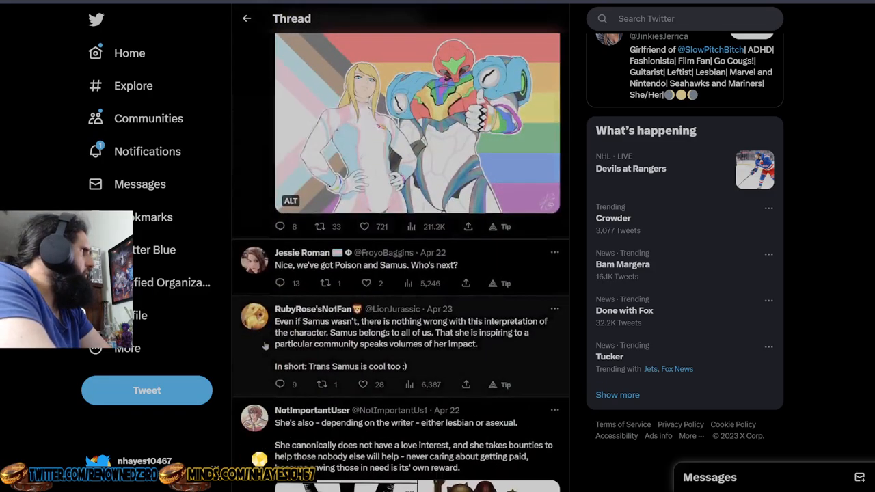
pyautogui.scroll(-3)
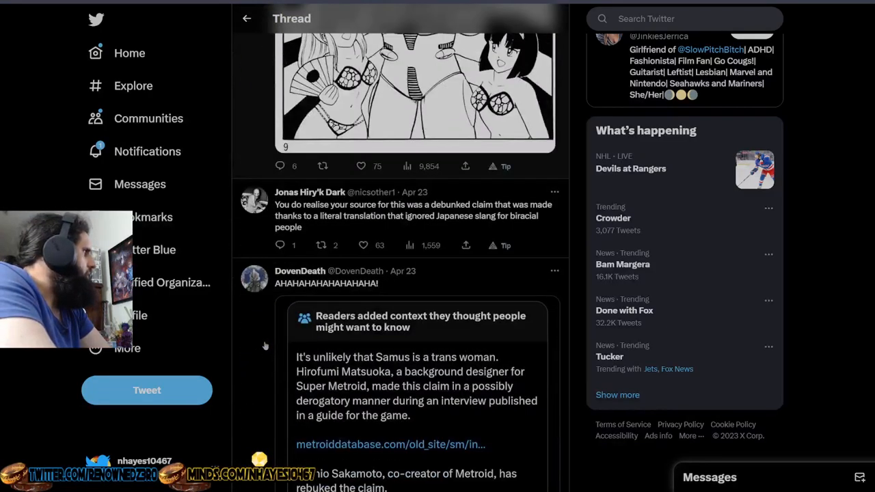
pyautogui.scroll(-3)
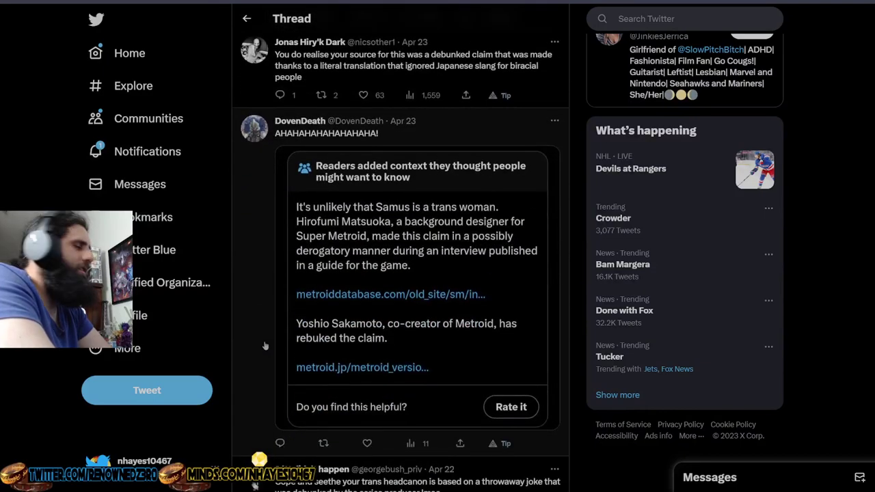
pyautogui.moveTo(266, 299)
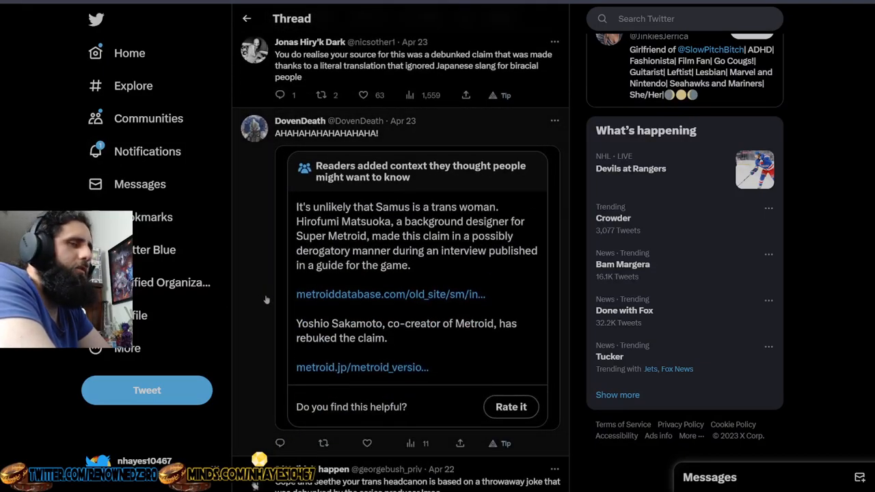
pyautogui.scroll(3)
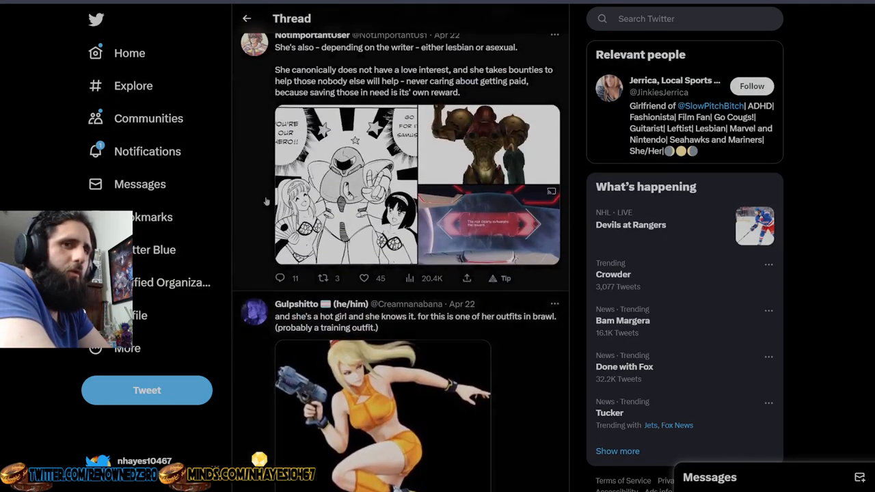
pyautogui.scroll(-3)
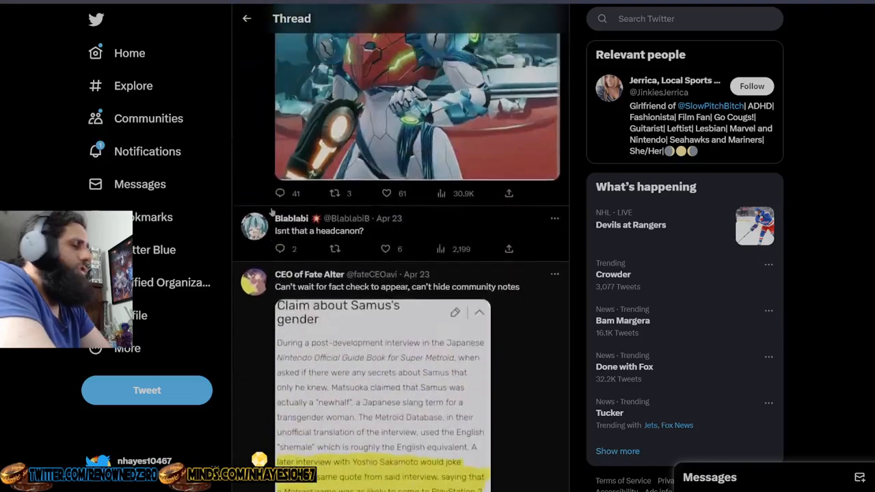
pyautogui.scroll(-3)
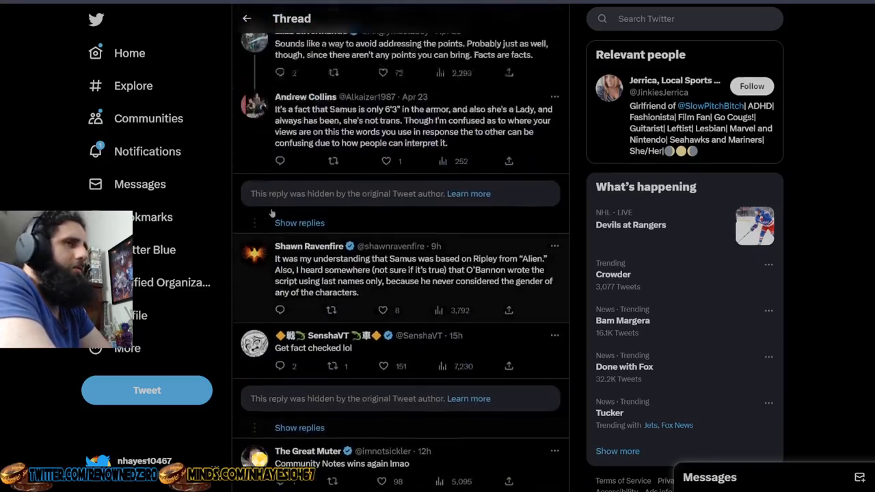
pyautogui.scroll(3)
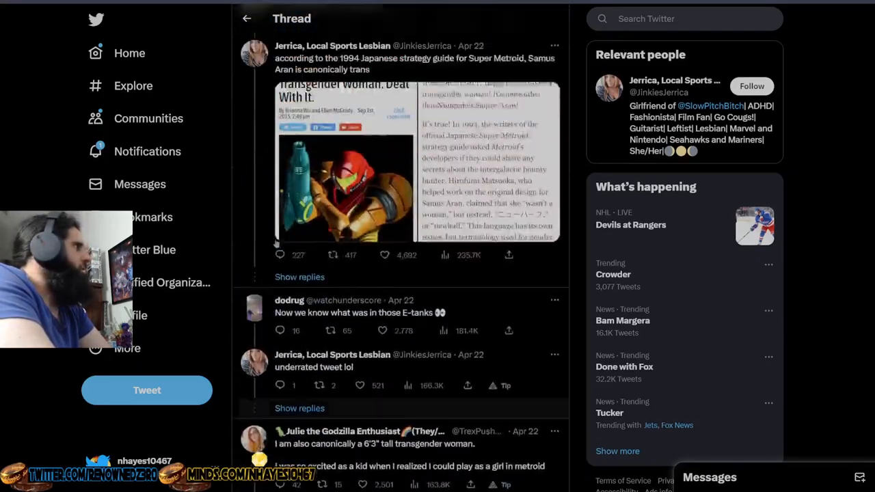